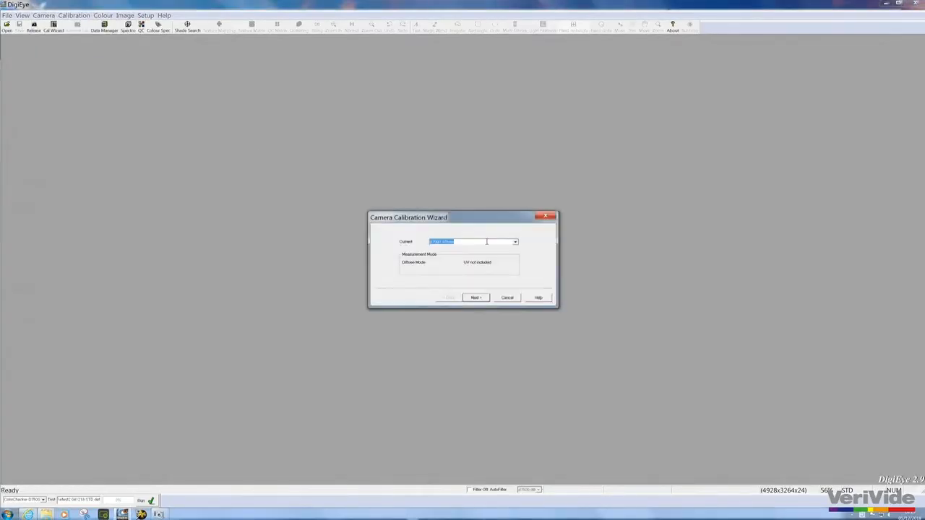
Step: Capture the white balance and white uniformity images, advancing to the calibration chart page
{"action": "left_click", "coordinate": [475, 297]}
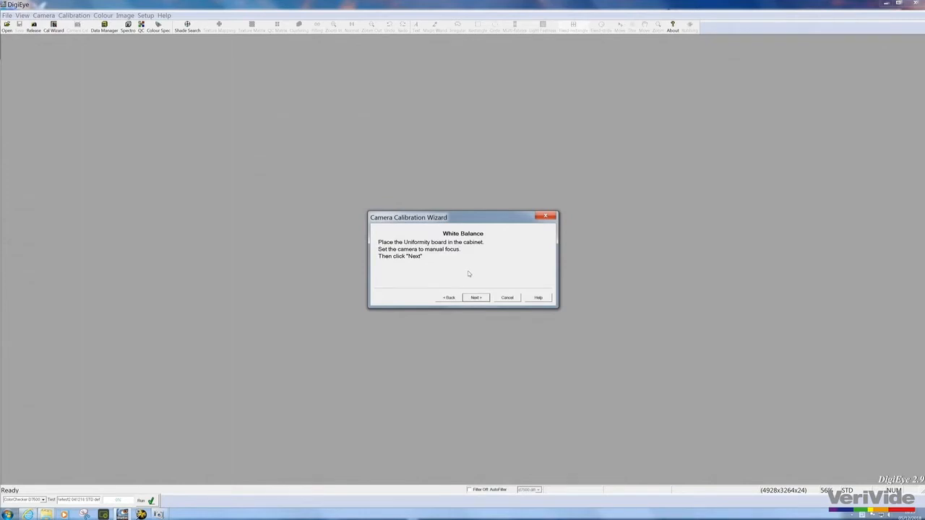
{"action": "mouse_move", "coordinate": [473, 274]}
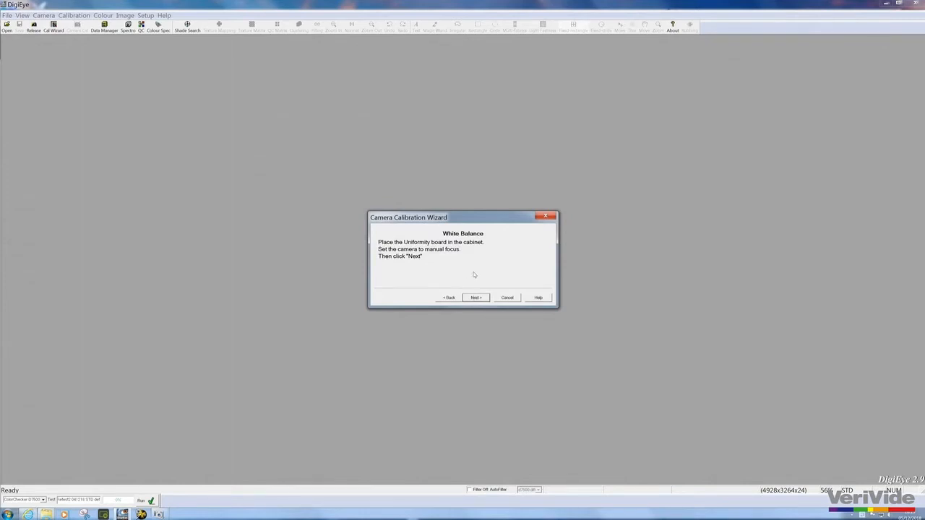
{"action": "left_click", "coordinate": [475, 297]}
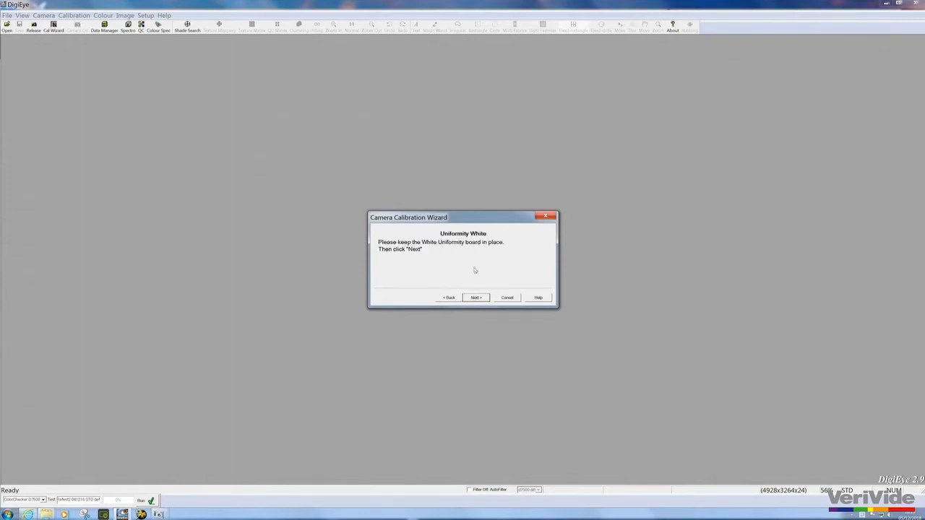
{"action": "left_click", "coordinate": [475, 297]}
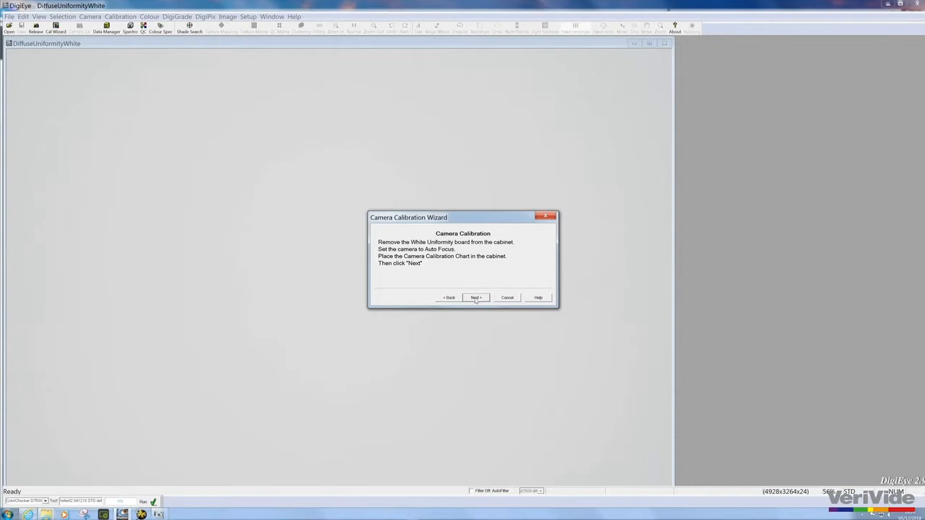
Step: Capture the calibration chart, finish the wizard, and answer Yes that all squares are correctly placed
{"action": "left_click", "coordinate": [475, 297]}
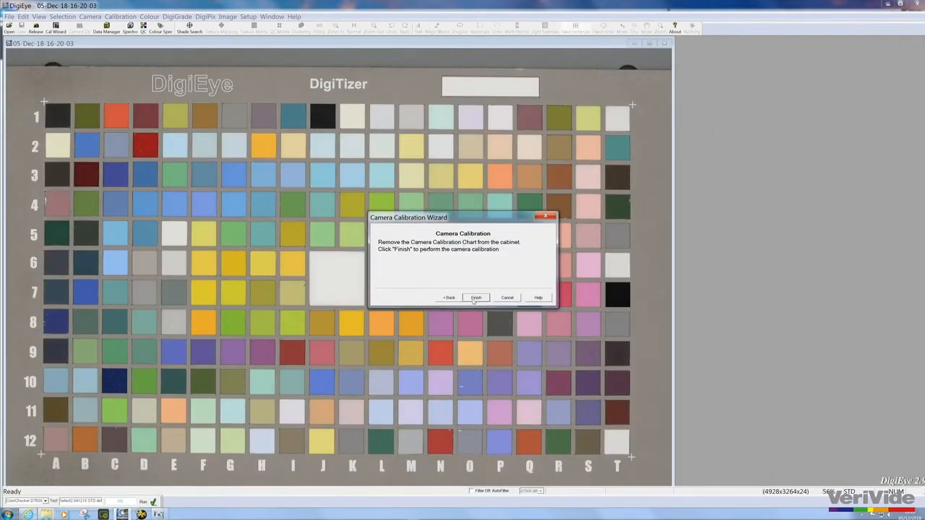
{"action": "left_click", "coordinate": [476, 297]}
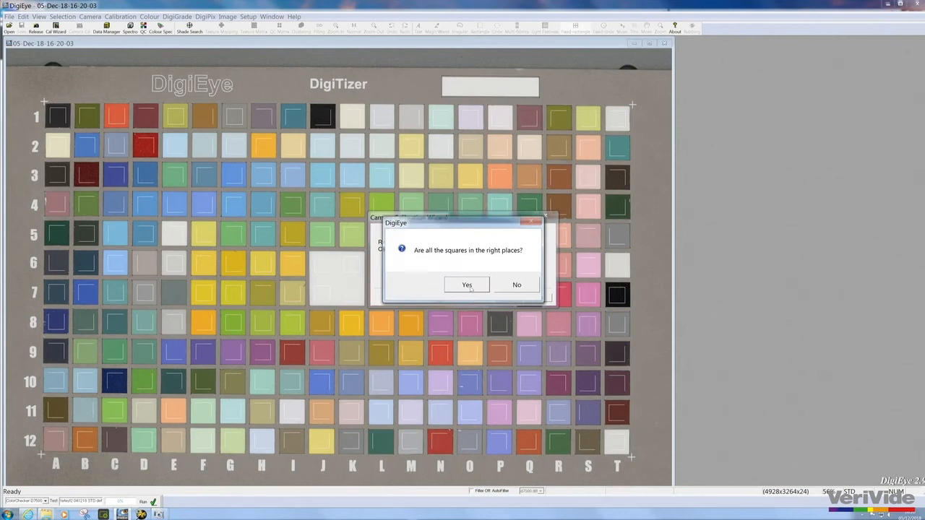
{"action": "left_click", "coordinate": [467, 284]}
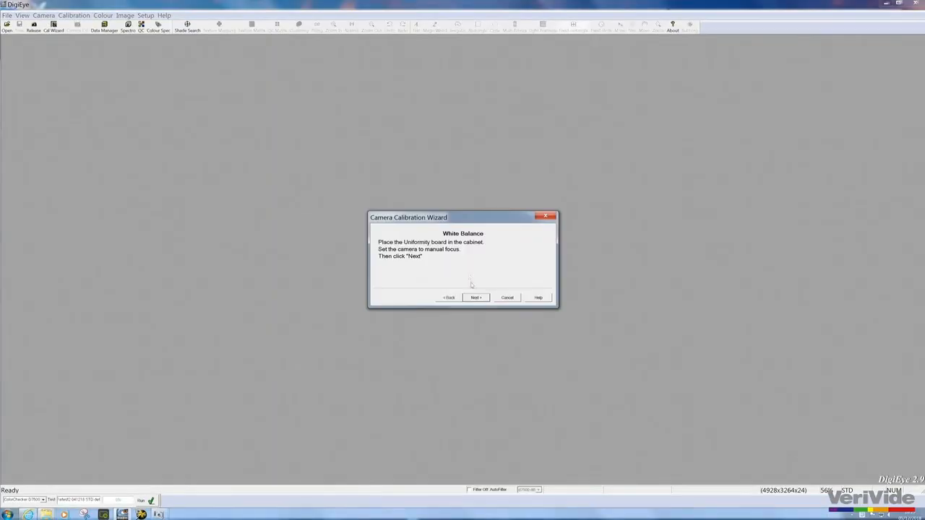
Step: Re-capture white balance, uniformity white and calibration chart, then finish to reach the squares prompt
{"action": "left_click", "coordinate": [476, 297]}
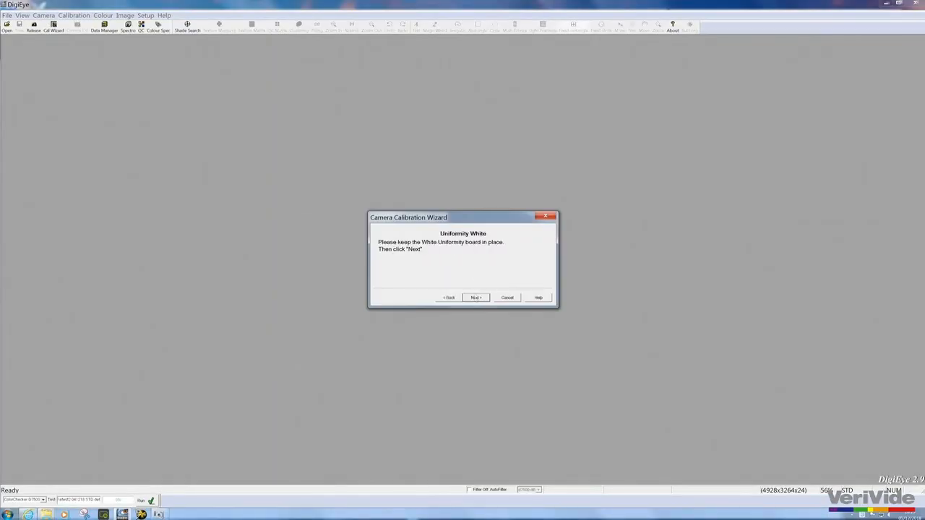
{"action": "left_click", "coordinate": [475, 296]}
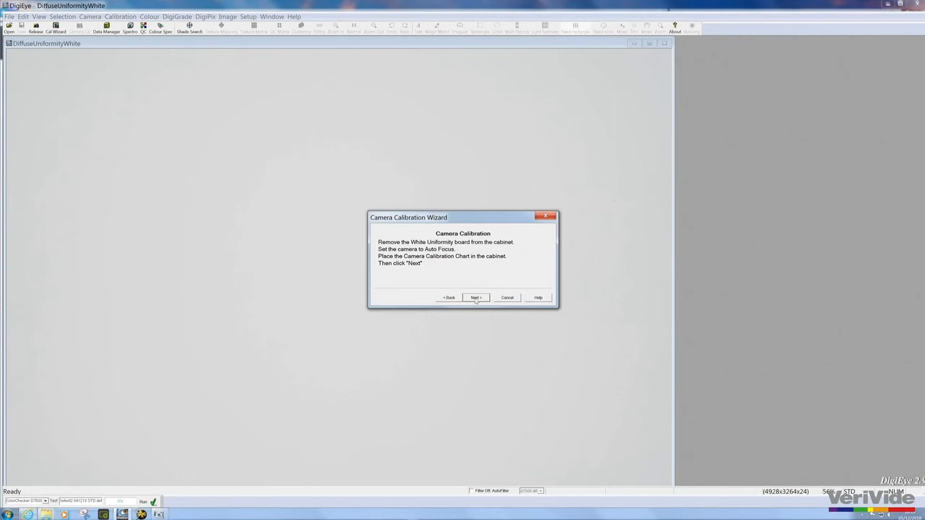
{"action": "left_click", "coordinate": [475, 297]}
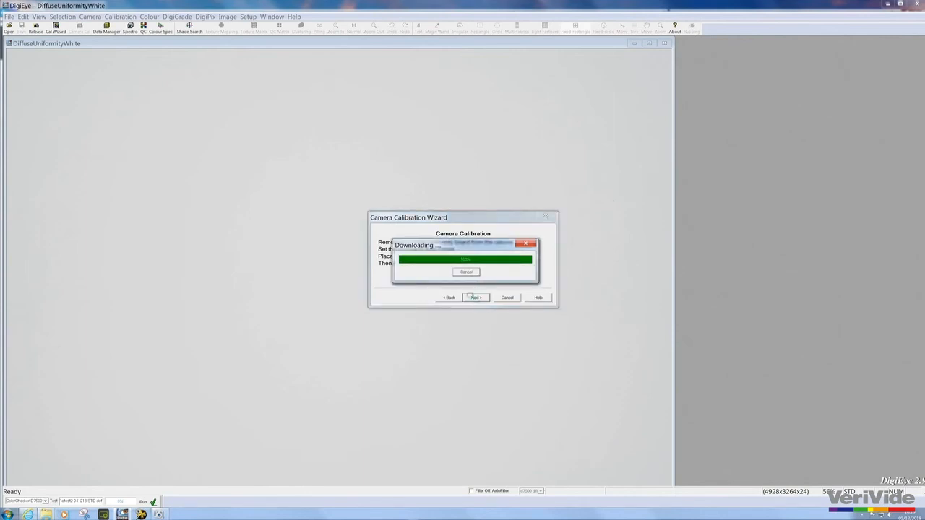
{"action": "left_click", "coordinate": [474, 297]}
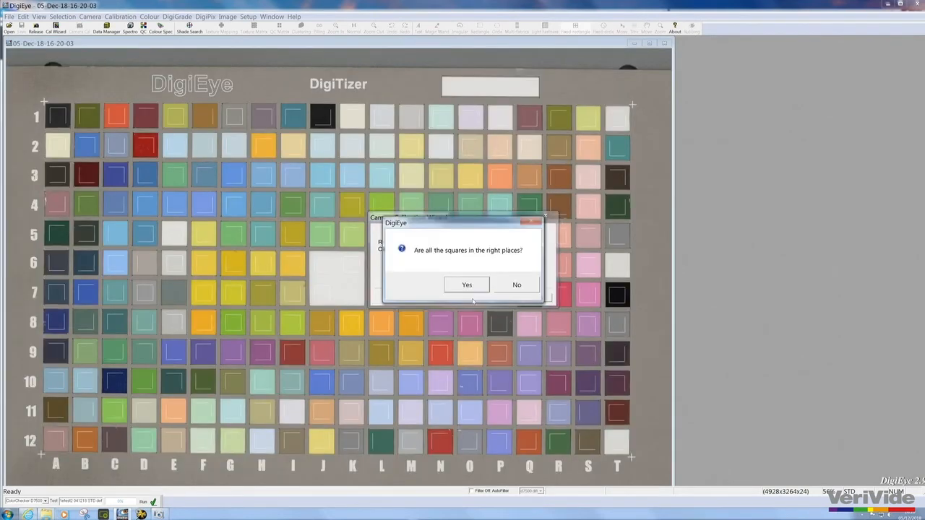